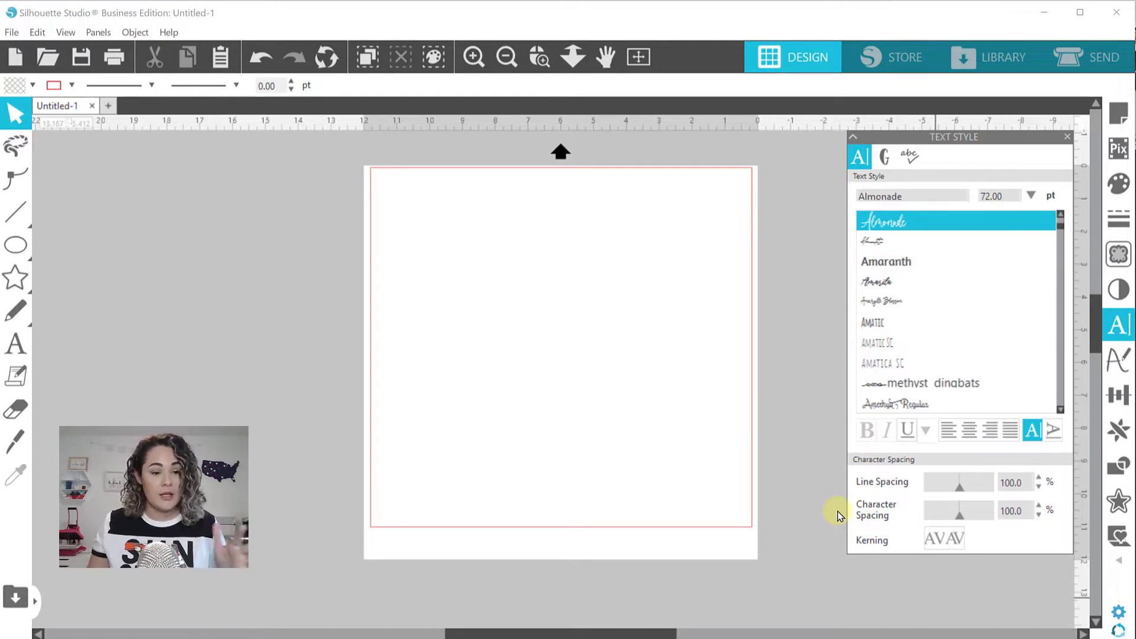
Step: Add the word 'welcome' to the page with the Text tool and select it
{"action": "left_click", "coordinate": [15, 344]}
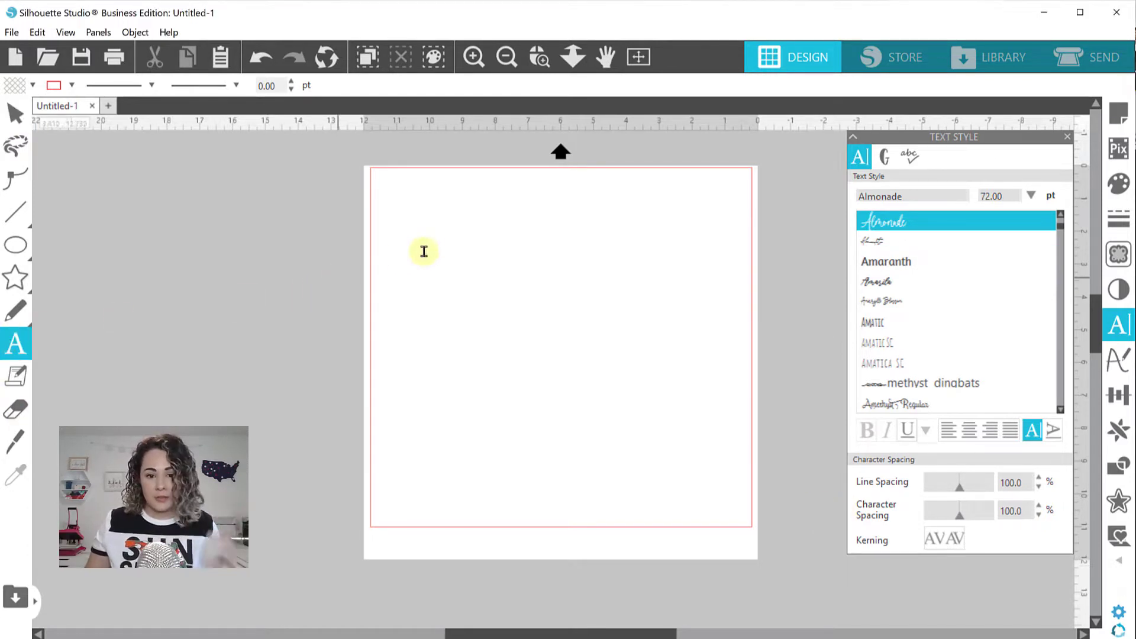
{"action": "type", "text": "welcome"}
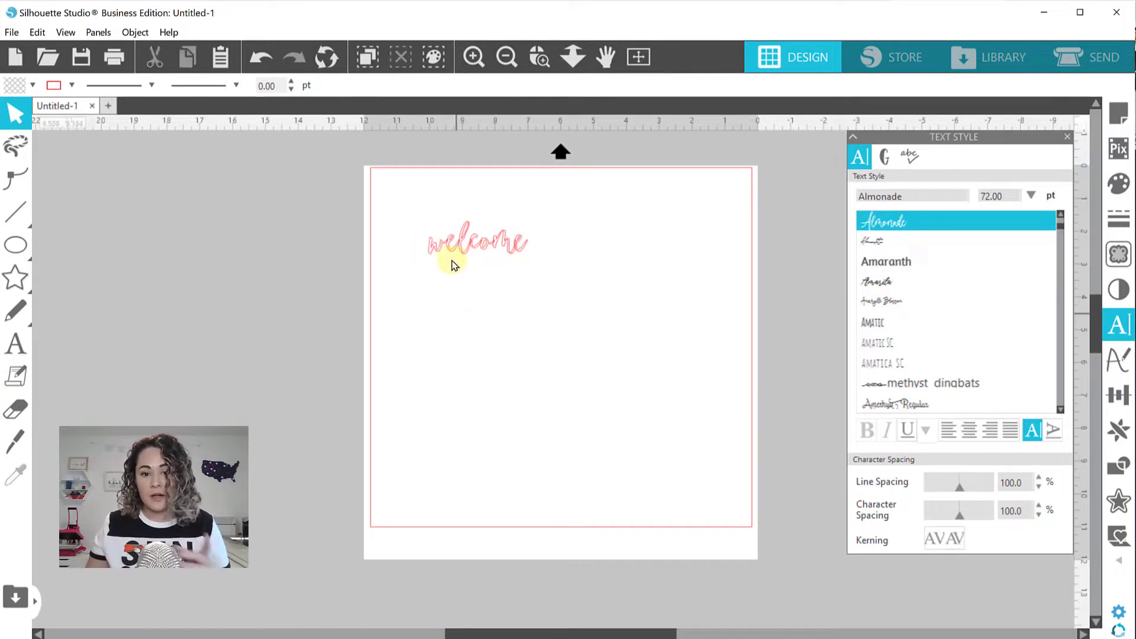
{"action": "left_click", "coordinate": [477, 240]}
{"action": "type", "text": "gelathy"}
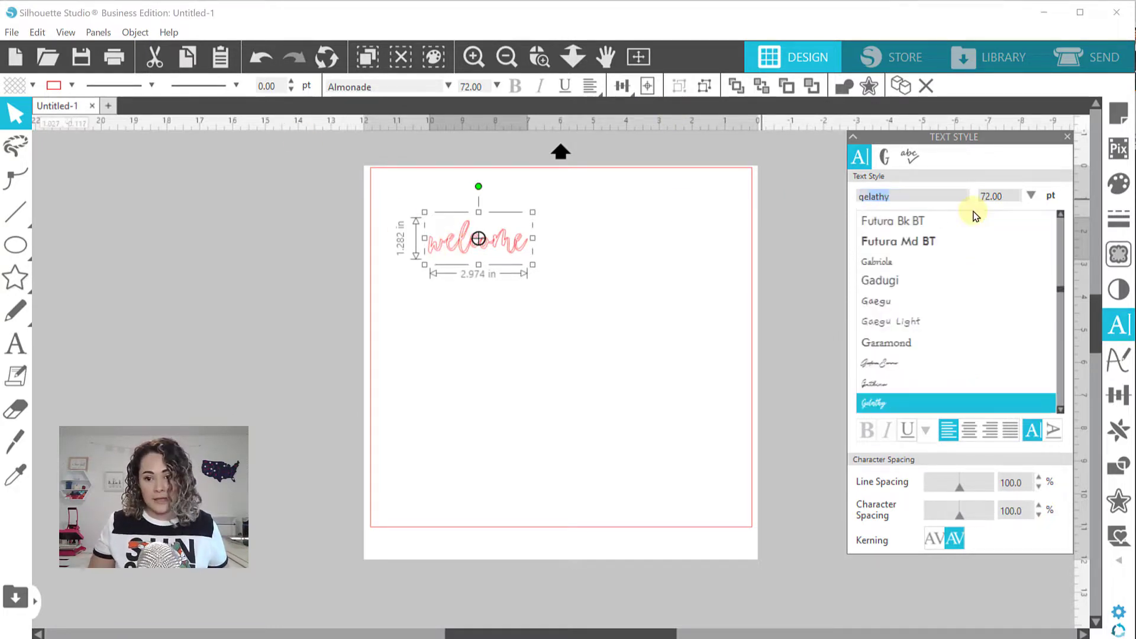
Step: Apply the Gelathy font to Welcome and enlarge it to about 10.85 inches wide
{"action": "left_click", "coordinate": [873, 403]}
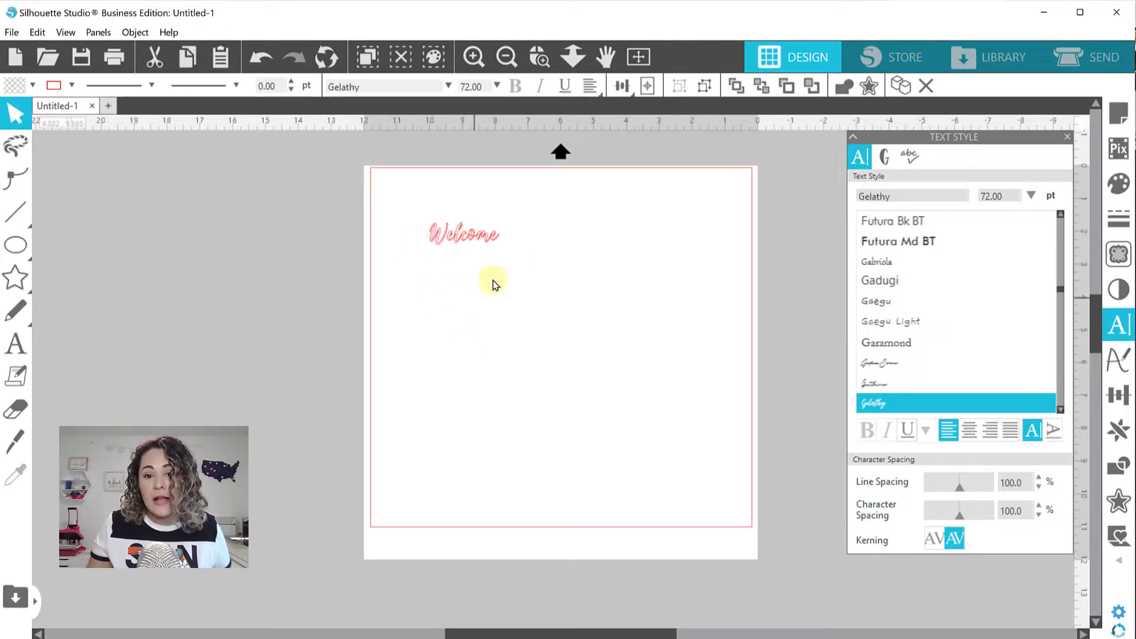
{"action": "left_click", "coordinate": [464, 233]}
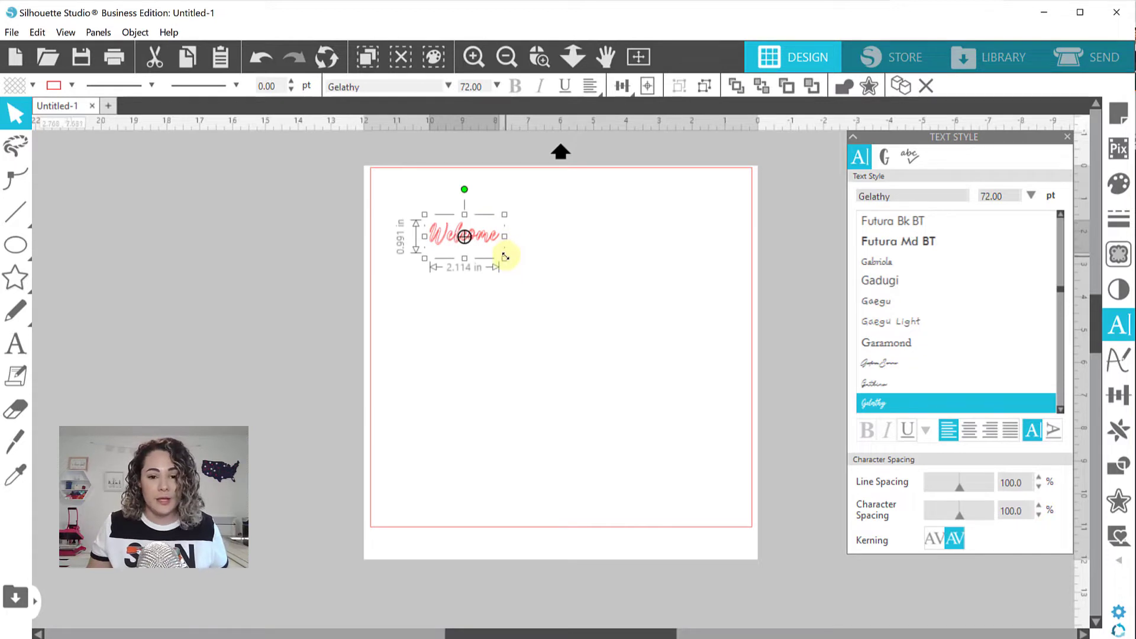
{"action": "left_click_drag", "start_coordinate": [506, 257], "coordinate": [549, 280]}
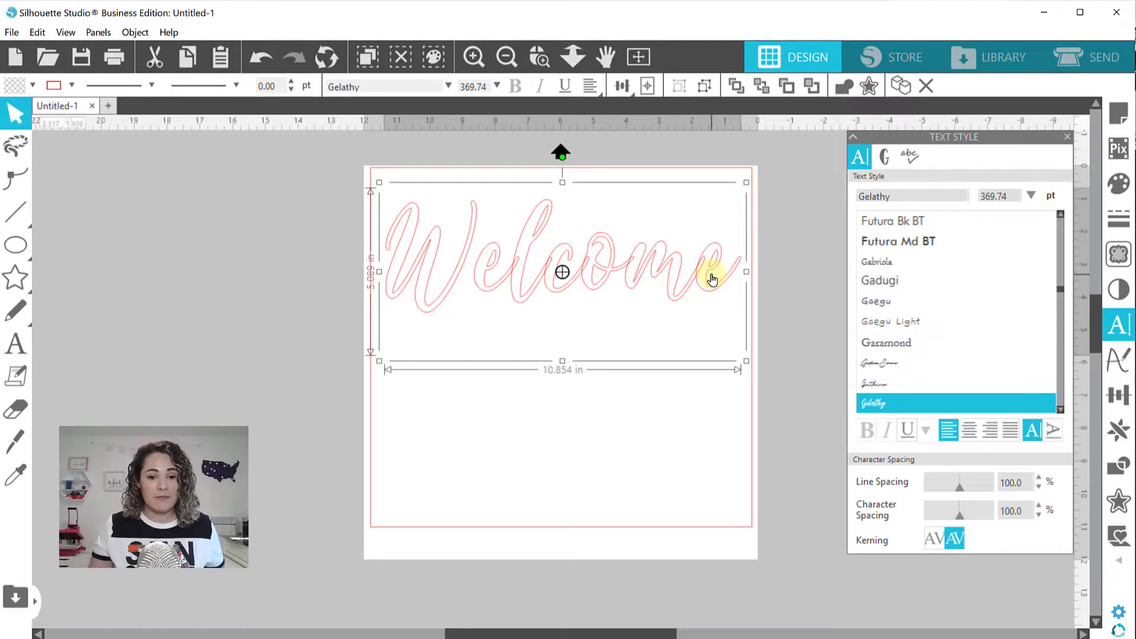
{"action": "mouse_move", "coordinate": [614, 273]}
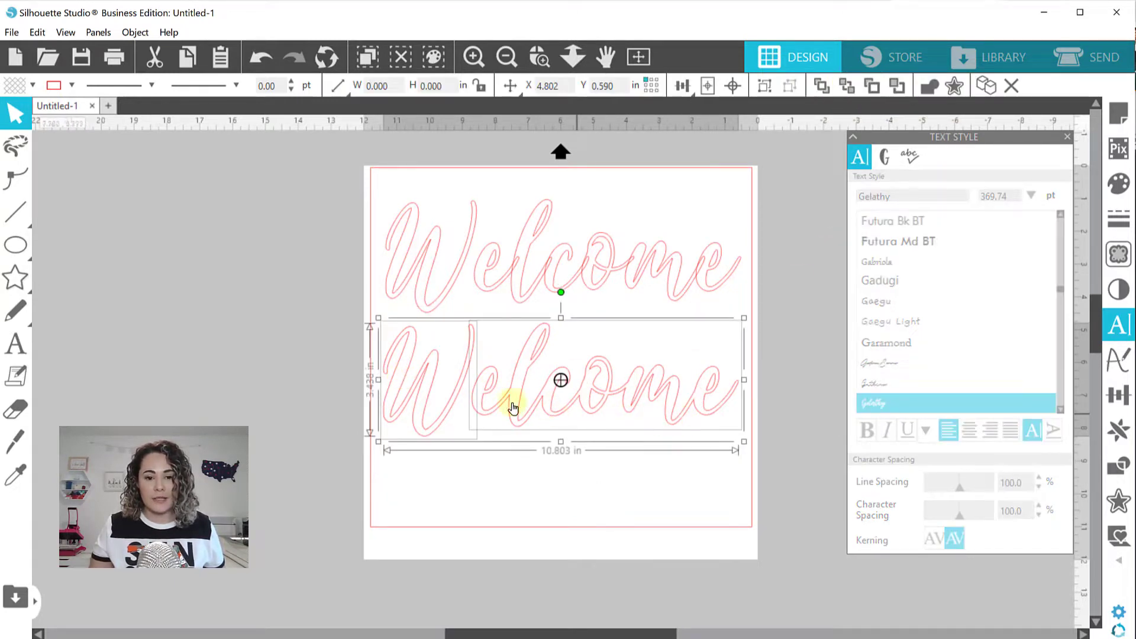
Step: Weld the lower Welcome copy into a single shape and select both words
{"action": "right_click", "coordinate": [513, 407]}
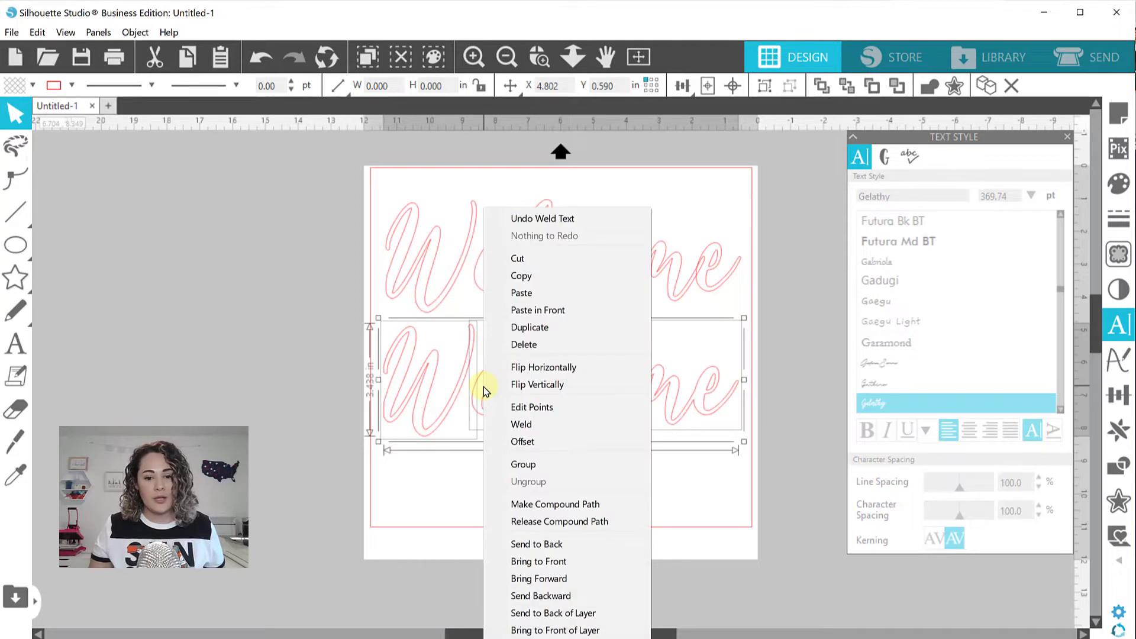
{"action": "left_click", "coordinate": [523, 464]}
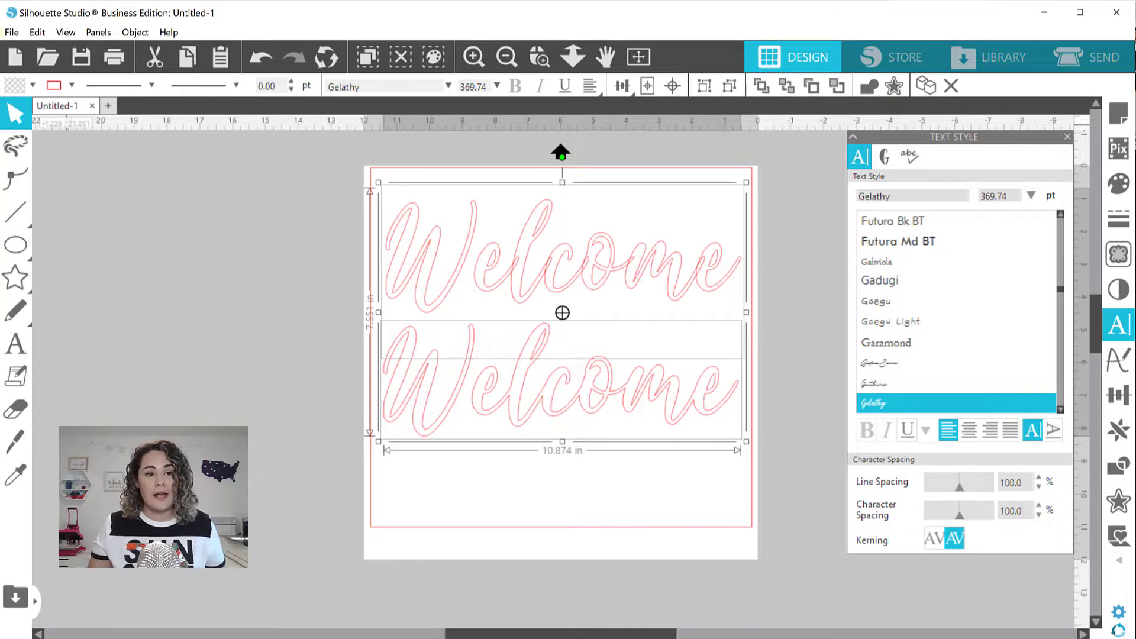
{"action": "left_click", "coordinate": [12, 32]}
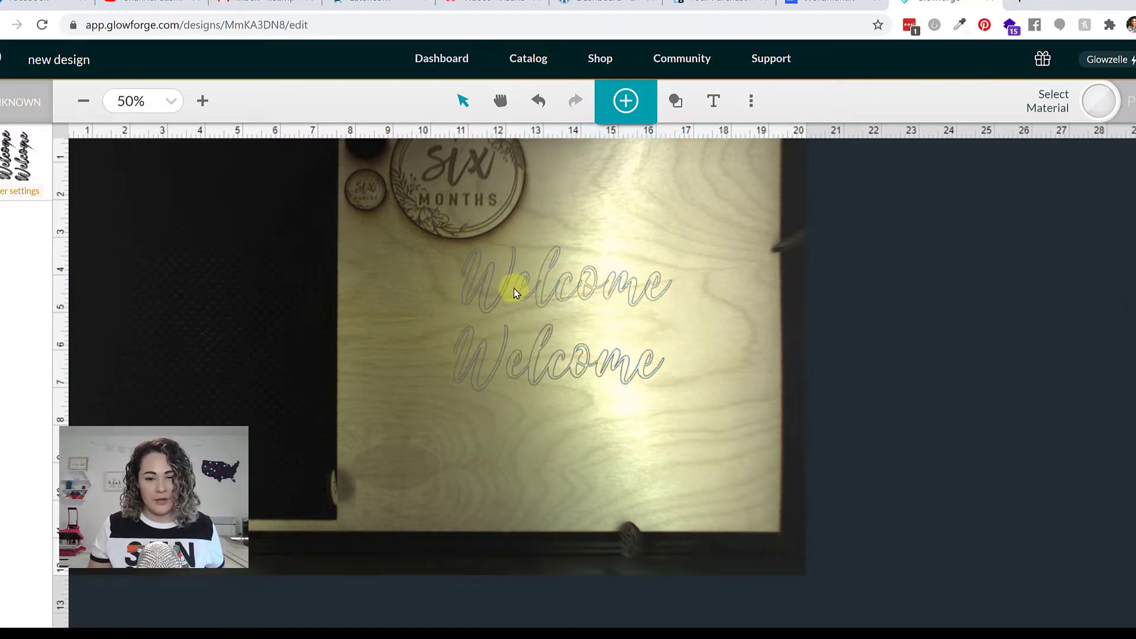
{"action": "mouse_move", "coordinate": [612, 376]}
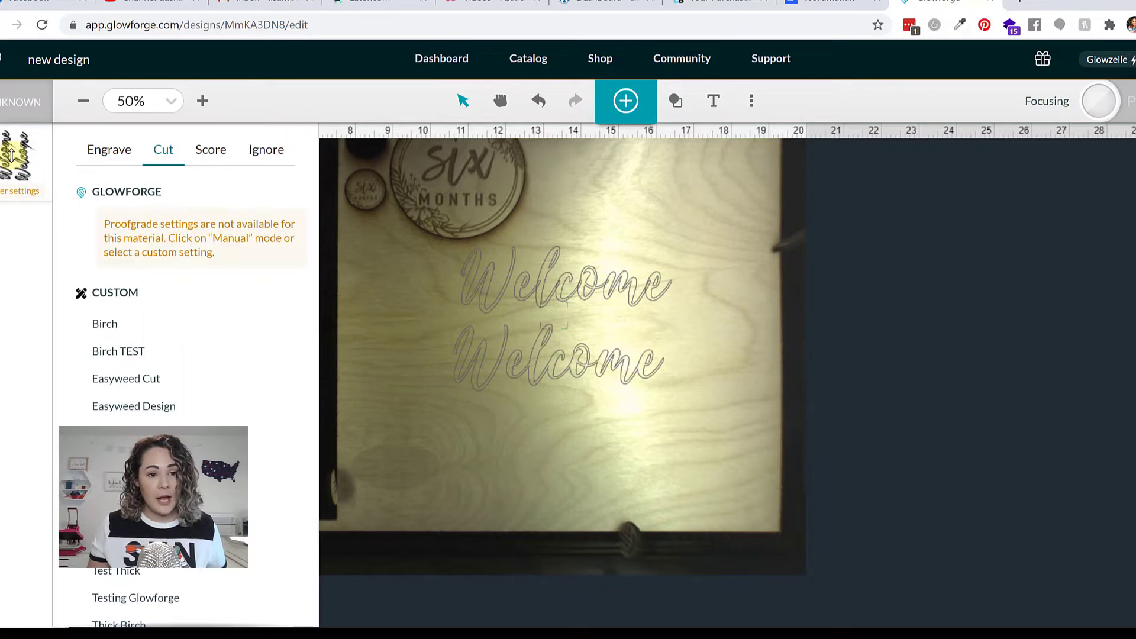
Step: Assign the 1000 speed / 45 power custom engrave setting to both Welcome words
{"action": "left_click", "coordinate": [108, 149]}
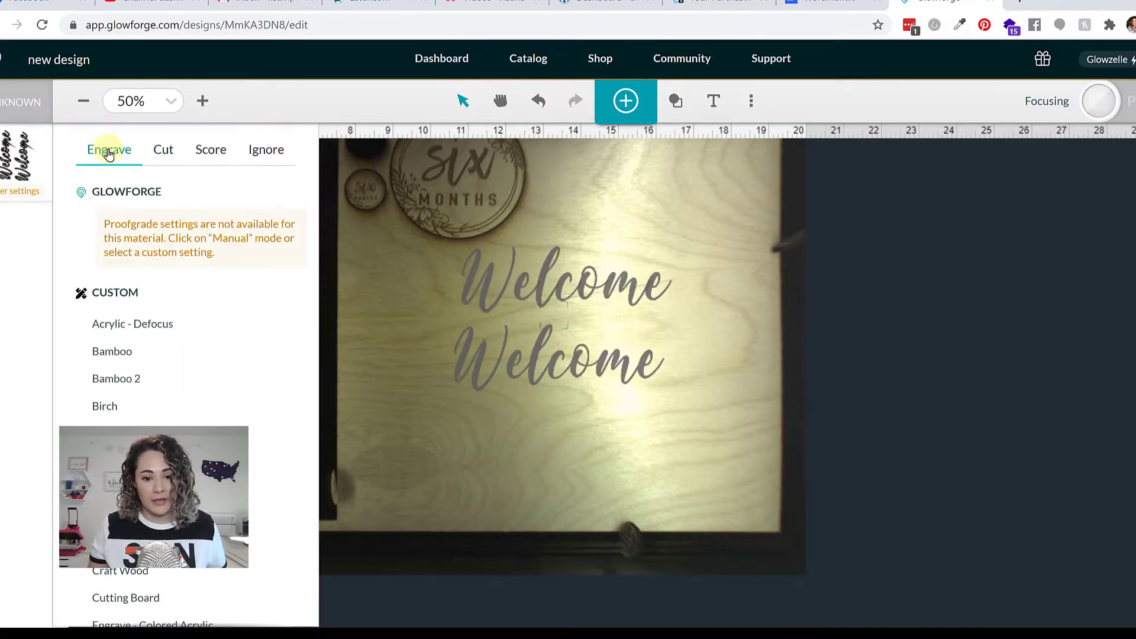
{"action": "mouse_move", "coordinate": [241, 382]}
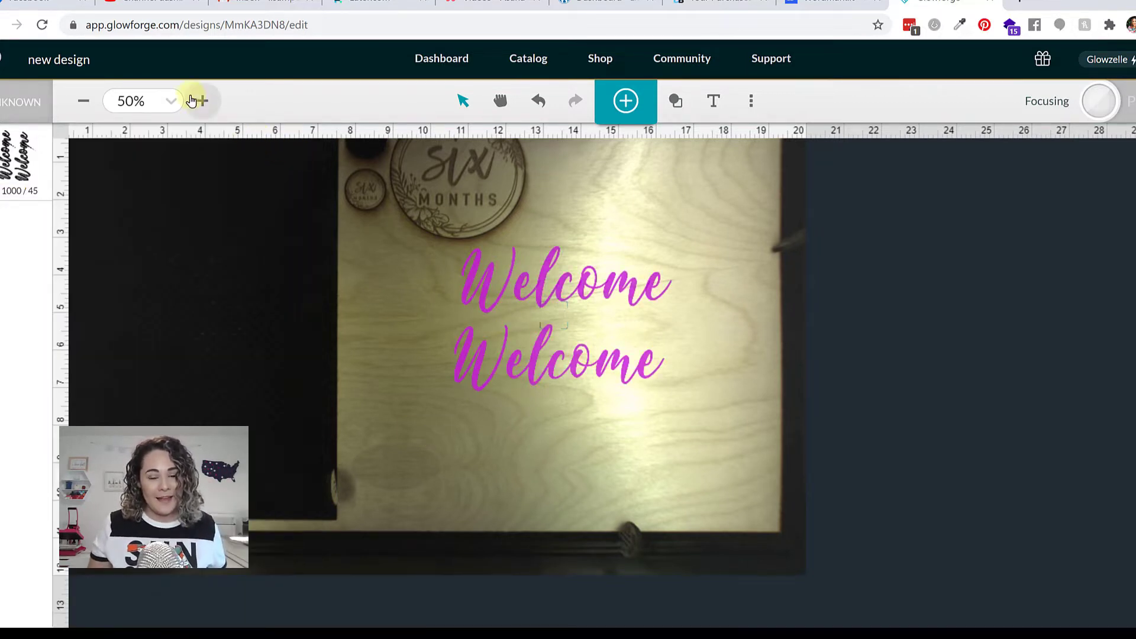
{"action": "left_click", "coordinate": [202, 101]}
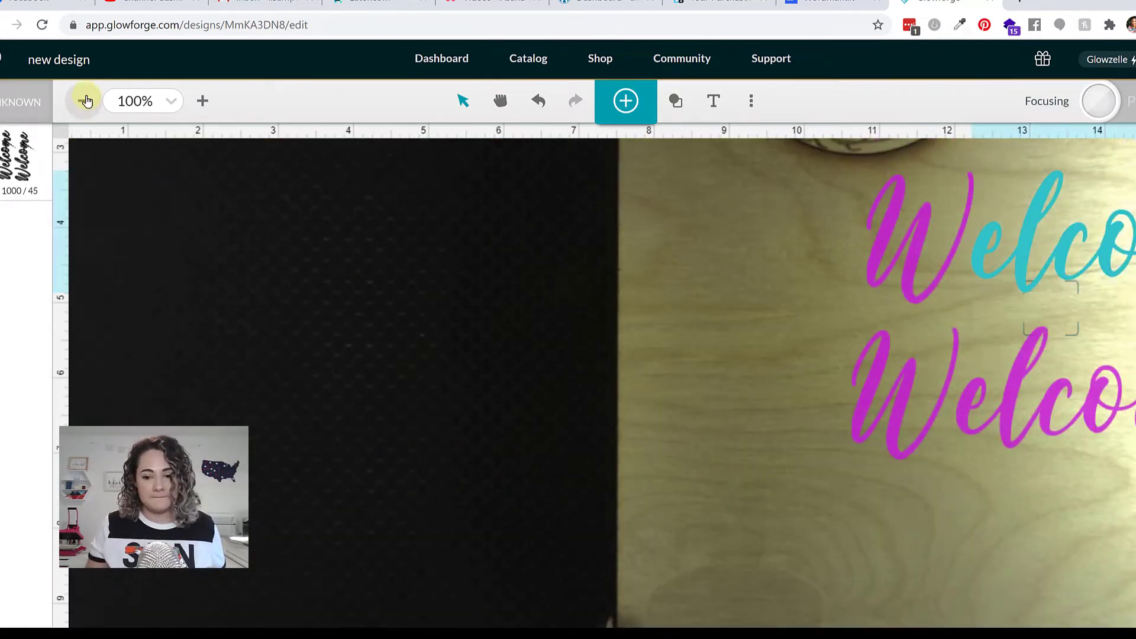
Step: Zoom out to 67% and place the Welcome words near the lower left of the birch board
{"action": "left_click", "coordinate": [83, 101]}
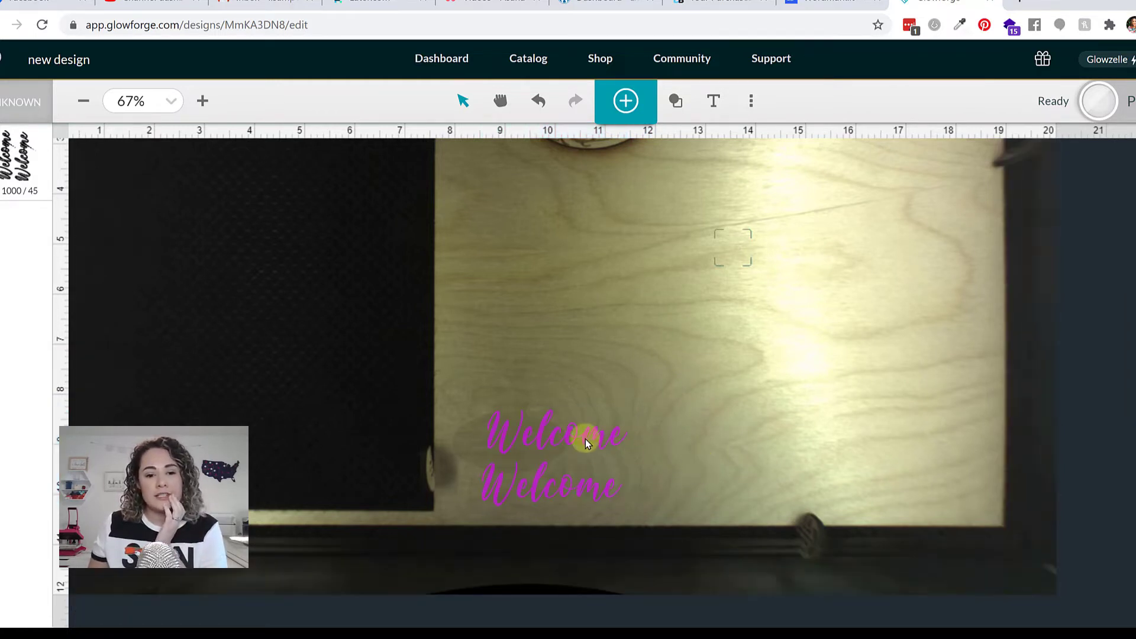
{"action": "left_click", "coordinate": [557, 434]}
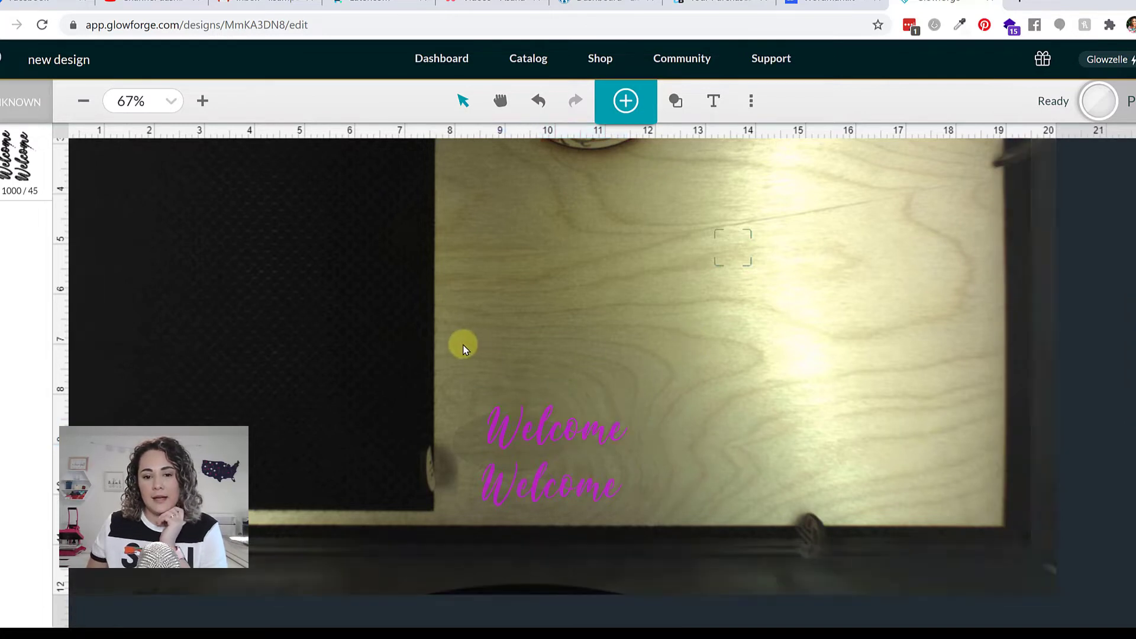
{"action": "left_click", "coordinate": [553, 453]}
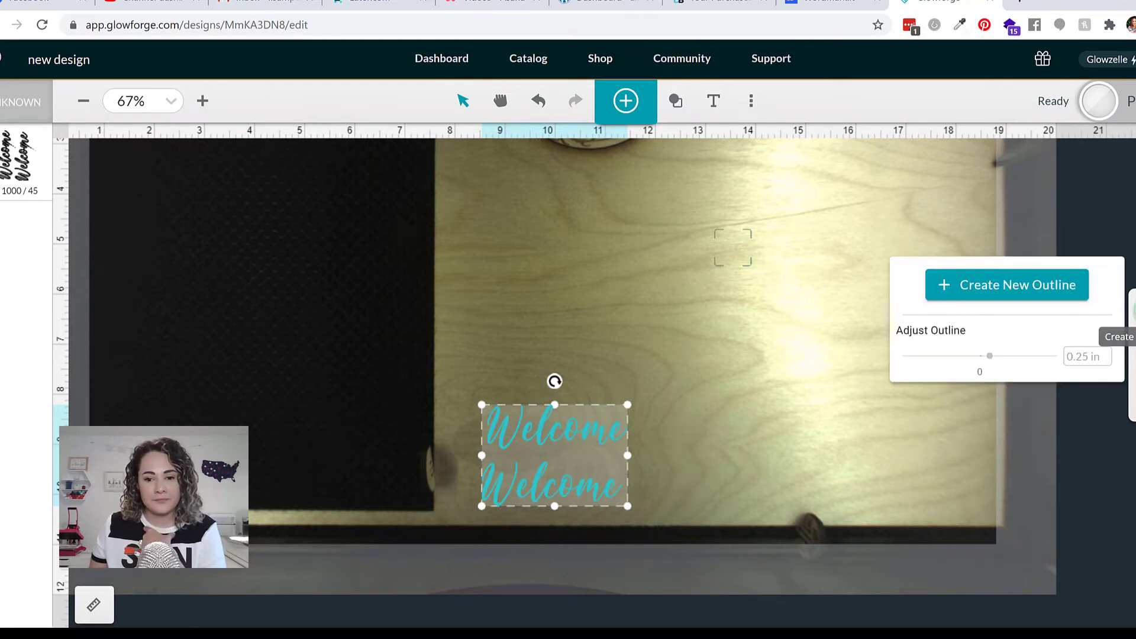
Step: Create a new outline around both Welcome words at a 0.08 inch offset
{"action": "left_click", "coordinate": [1006, 284]}
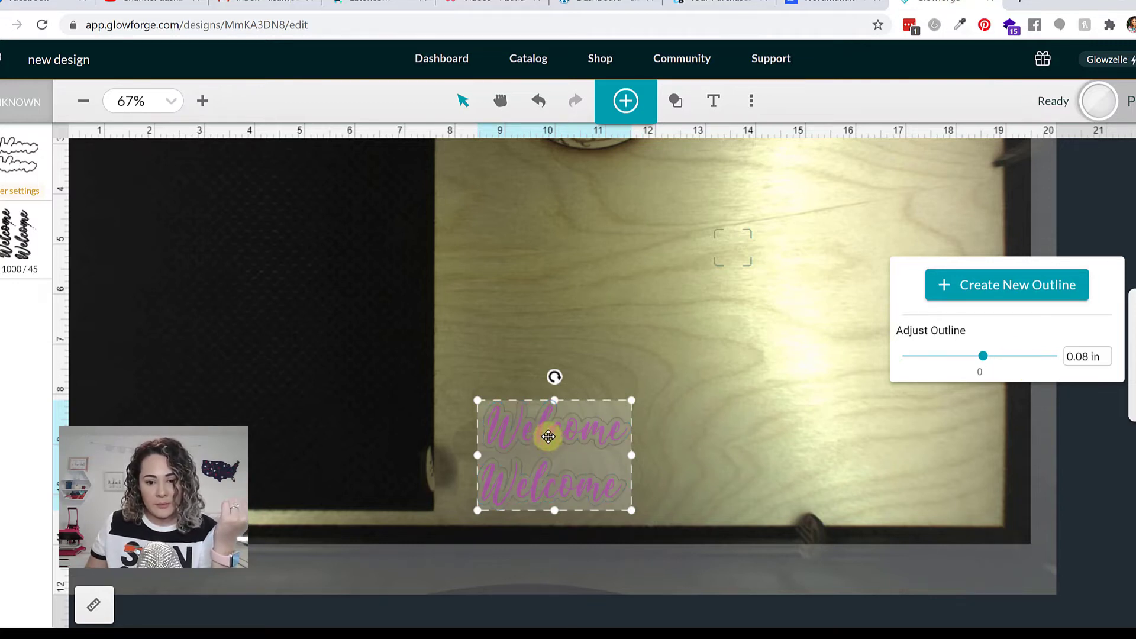
{"action": "left_click", "coordinate": [1086, 357]}
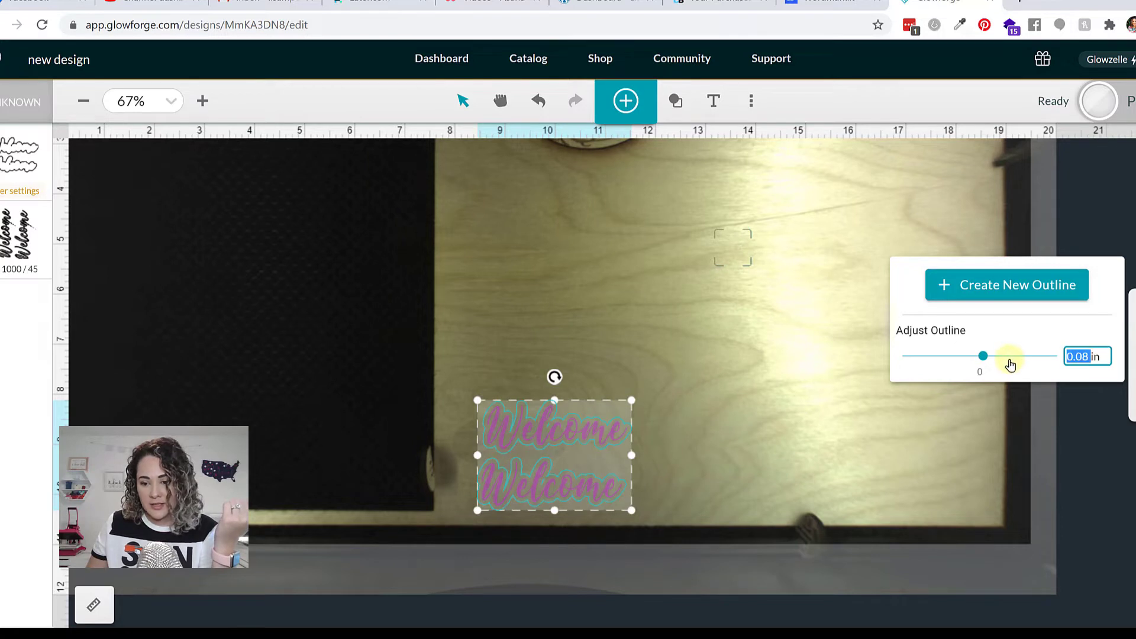
{"action": "left_click_drag", "start_coordinate": [983, 356], "coordinate": [983, 356]}
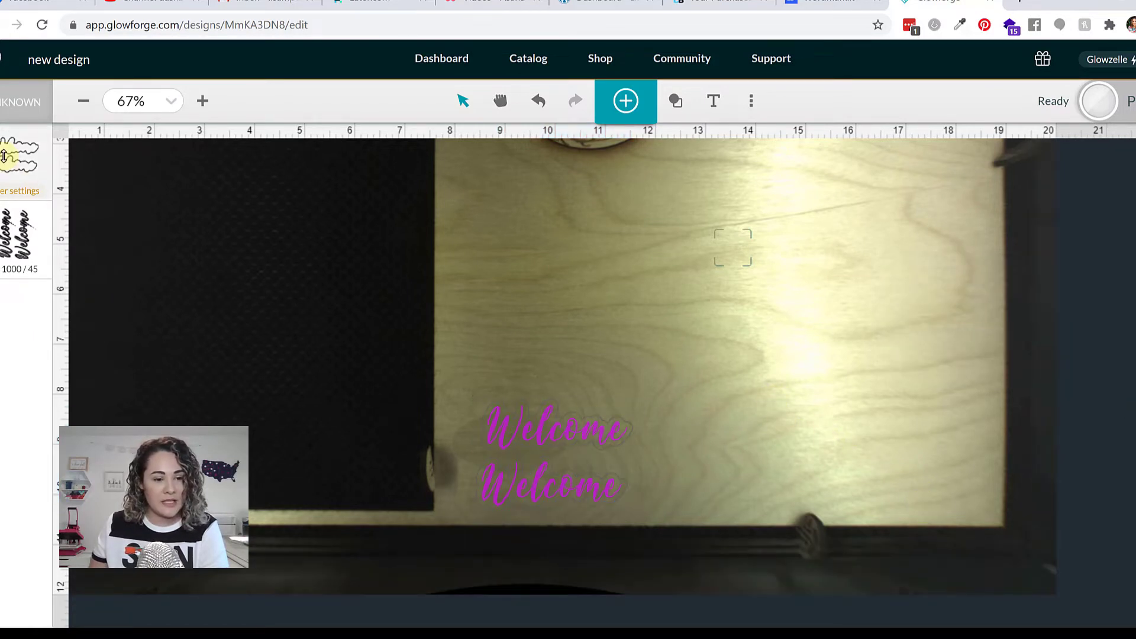
Step: Set the outline to cut with the custom Birch setting, 150/FULL
{"action": "left_click", "coordinate": [163, 149]}
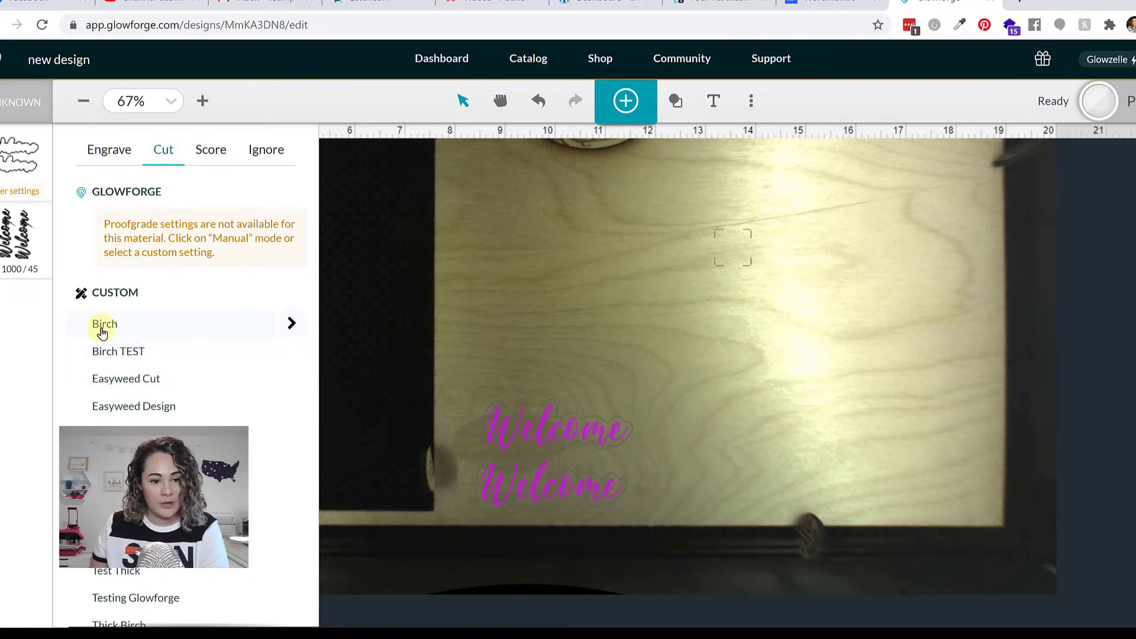
{"action": "left_click", "coordinate": [105, 325]}
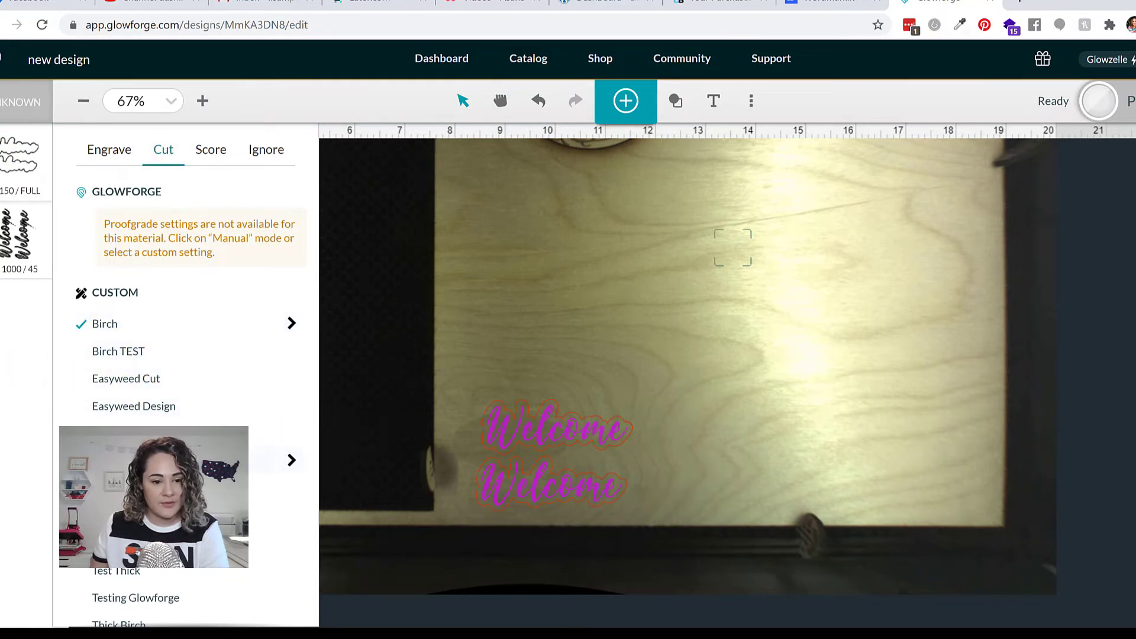